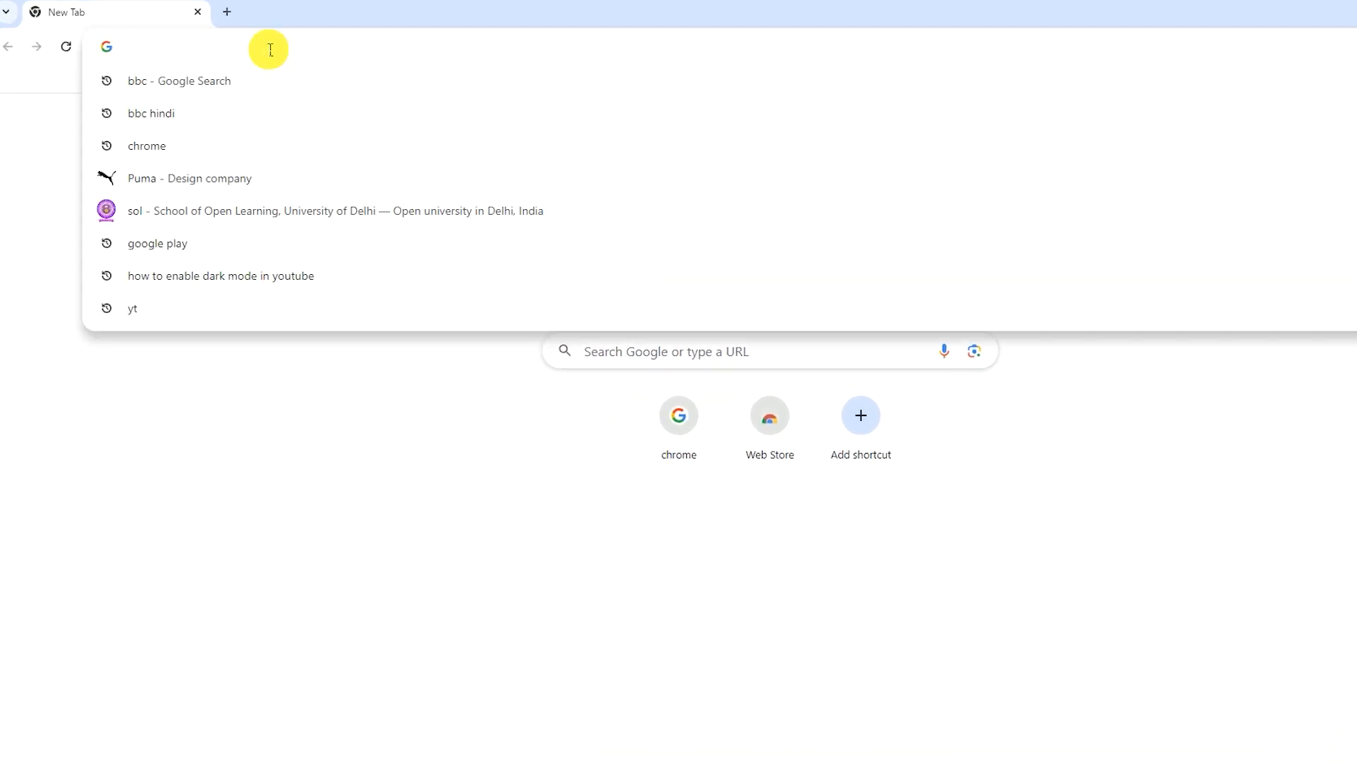
# Step: Search Google for 'chromewebstore' from the address bar
pyautogui.write('chromewebstore')
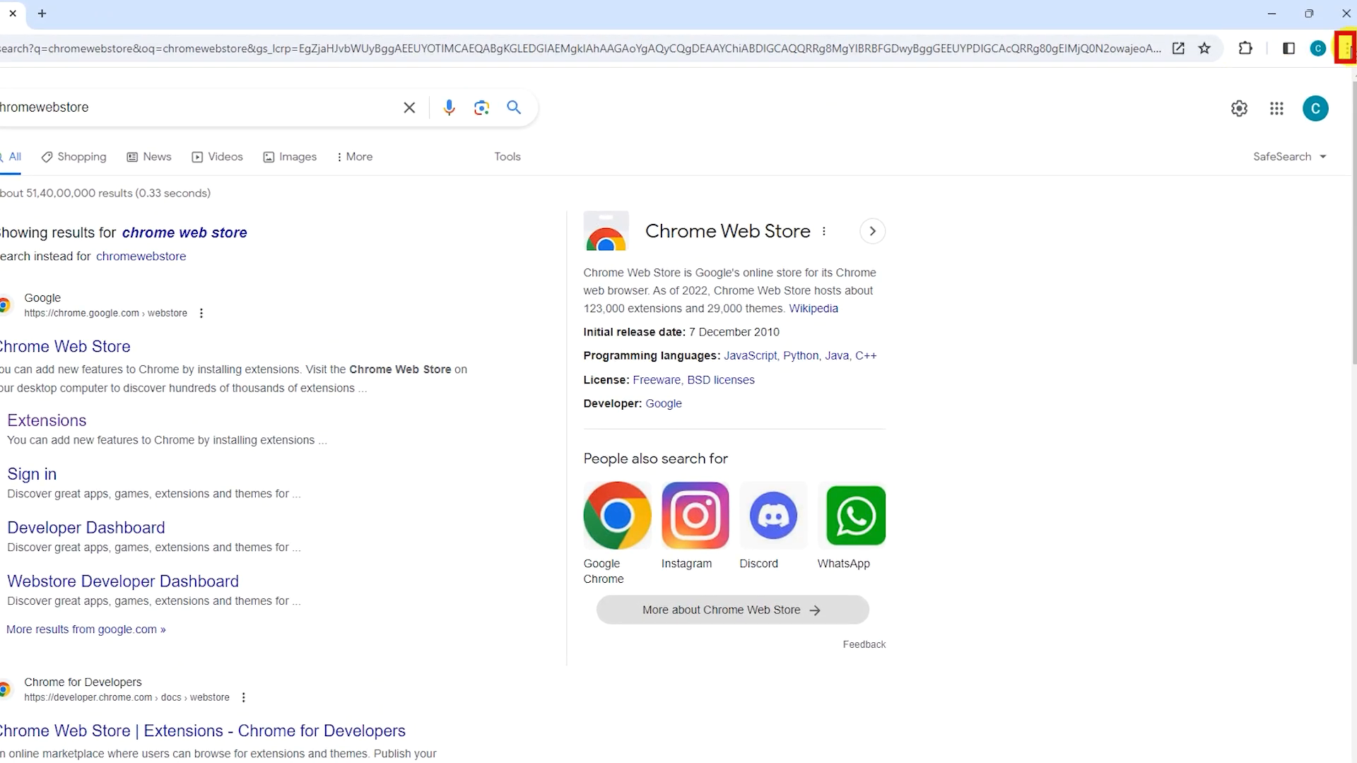
# Step: Choose Create shortcut from the three-dot menu's Save and share submenu
pyautogui.click(1346, 47)
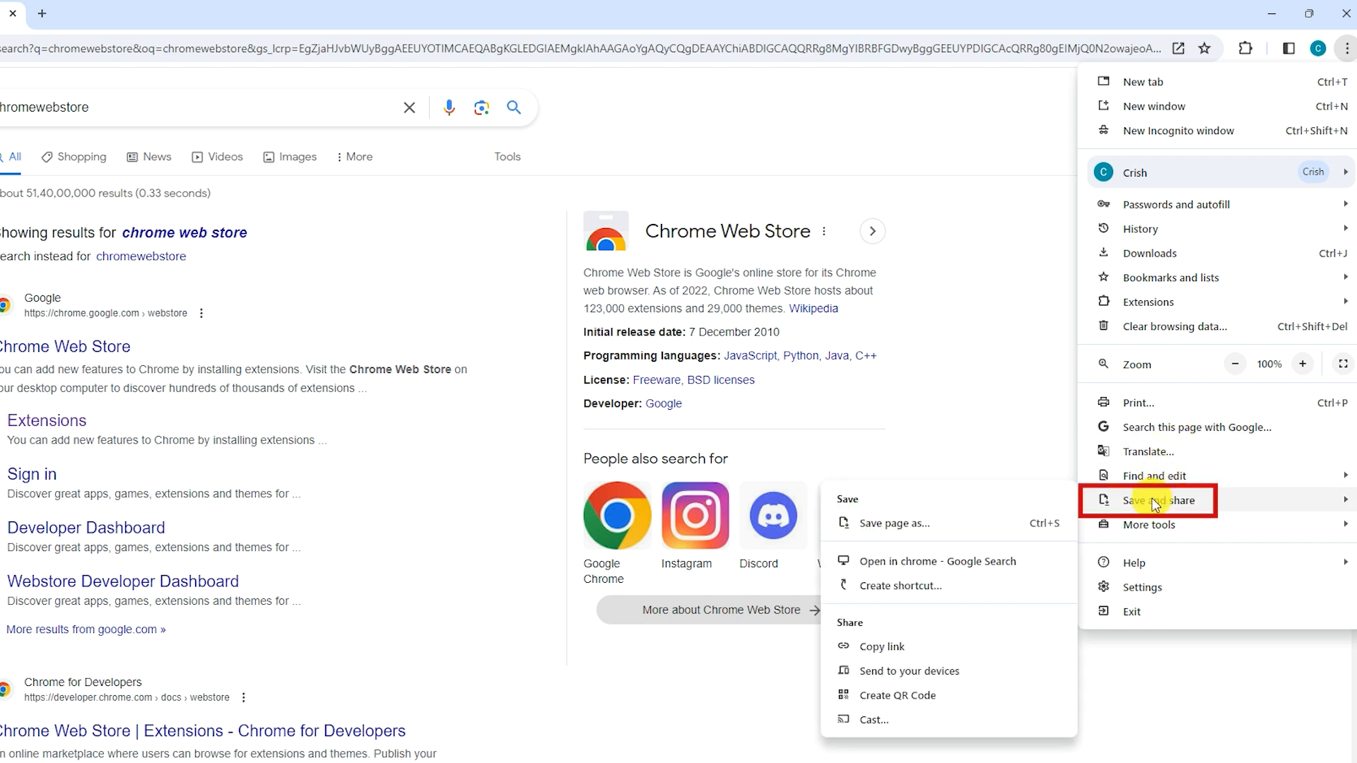
pyautogui.moveTo(924, 585)
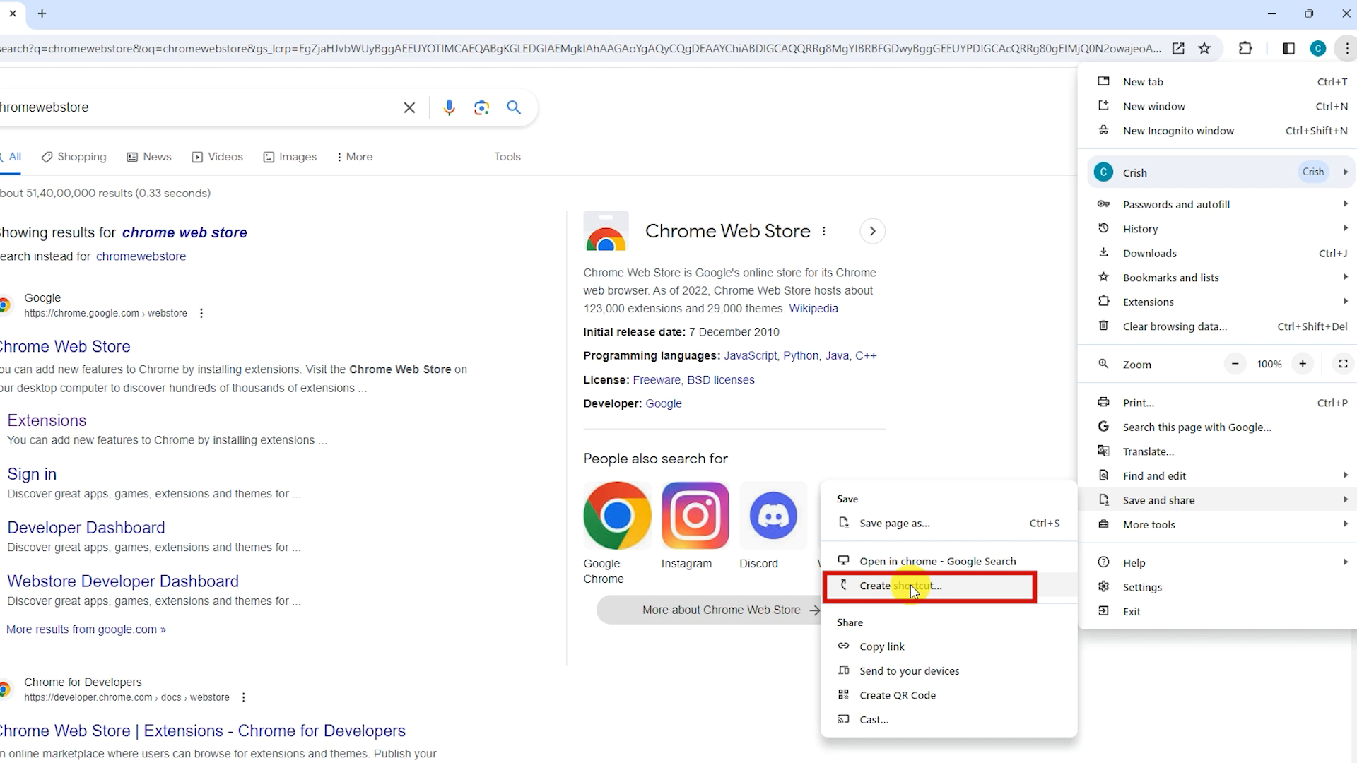
pyautogui.click(902, 586)
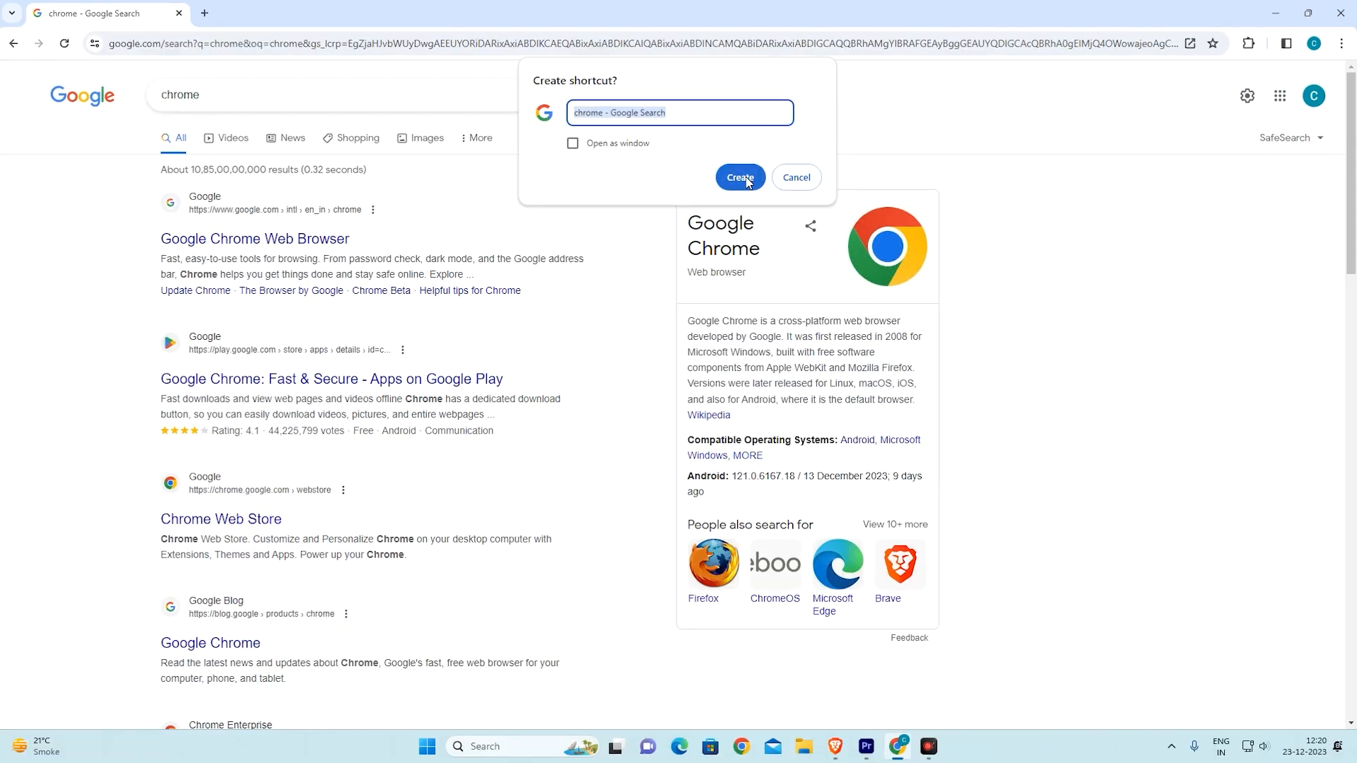
# Step: Confirm the 'chrome - Google Search' shortcut and accept pinning it to the taskbar
pyautogui.click(739, 178)
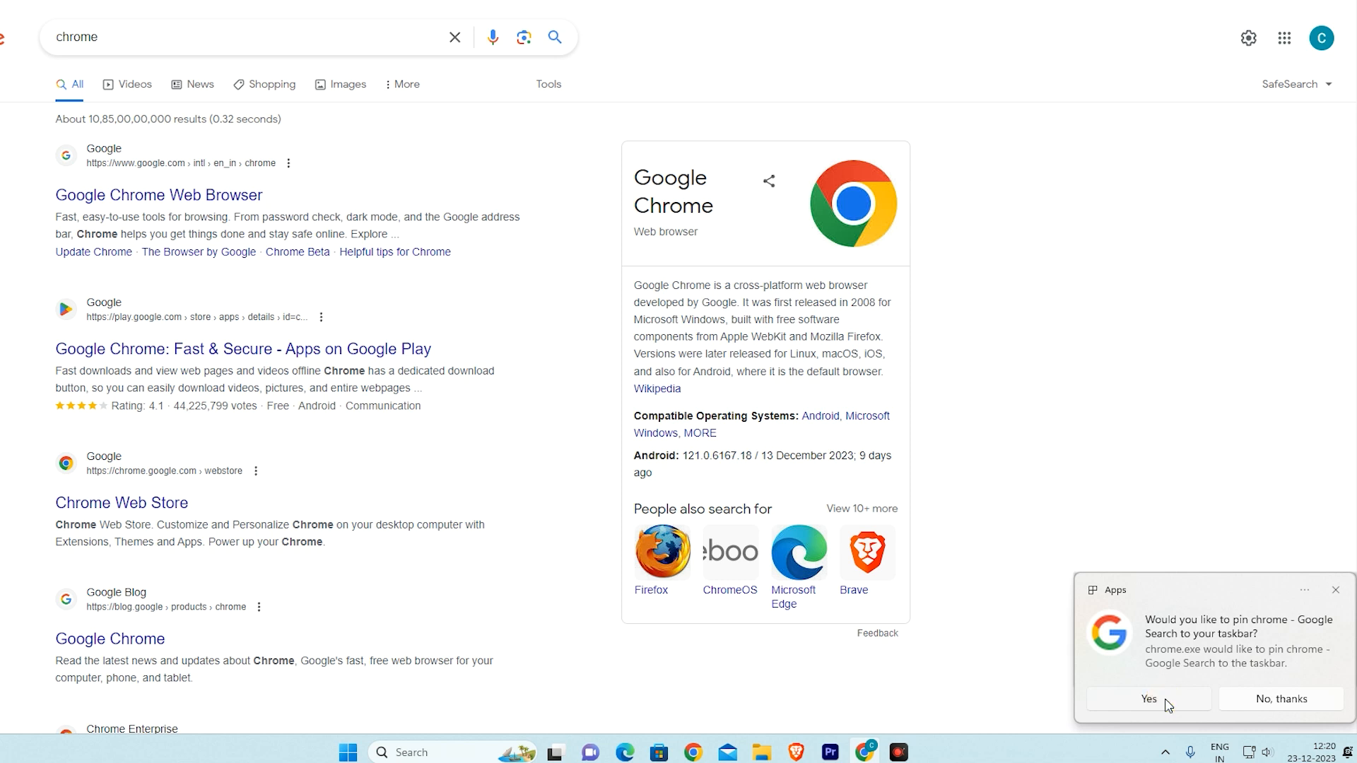
pyautogui.click(1149, 699)
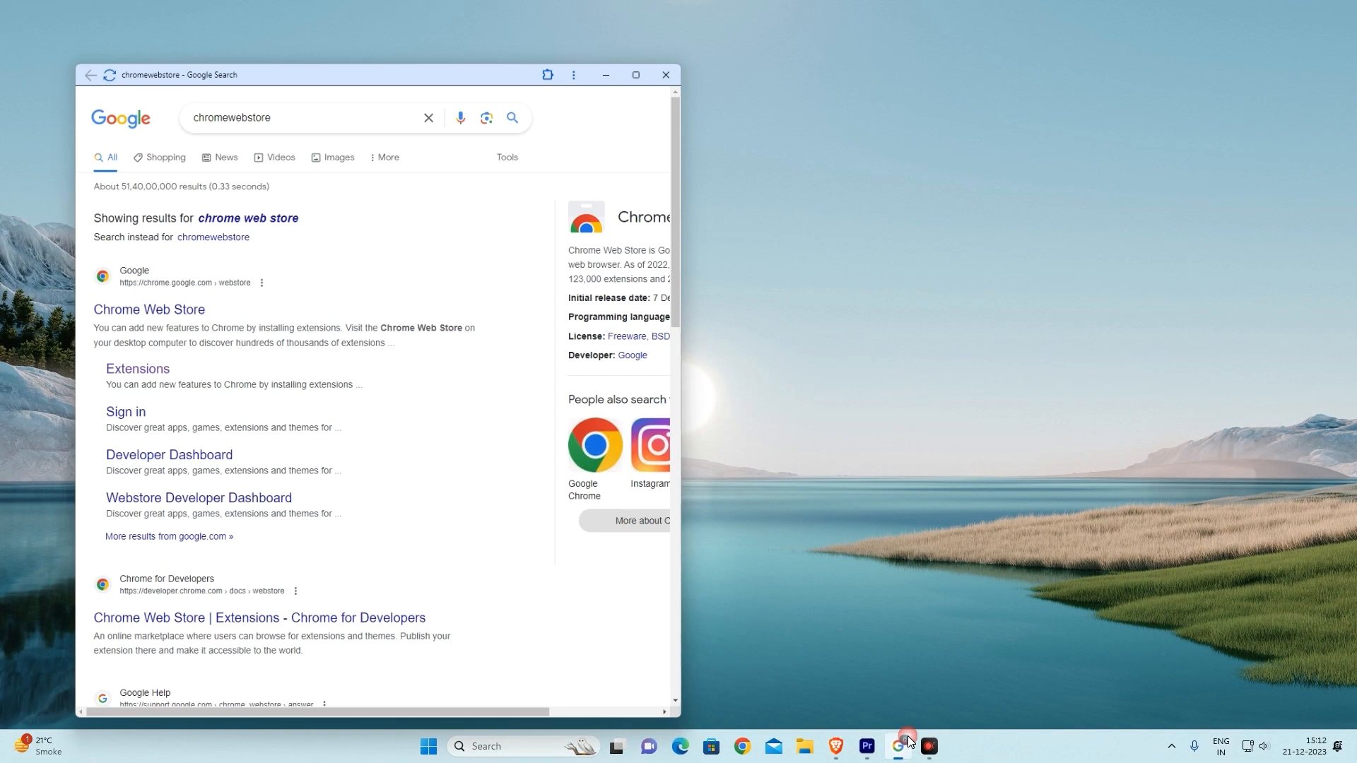
# Step: Launch the pinned Chrome Web Store search shortcut in its own full-screen window
pyautogui.click(636, 74)
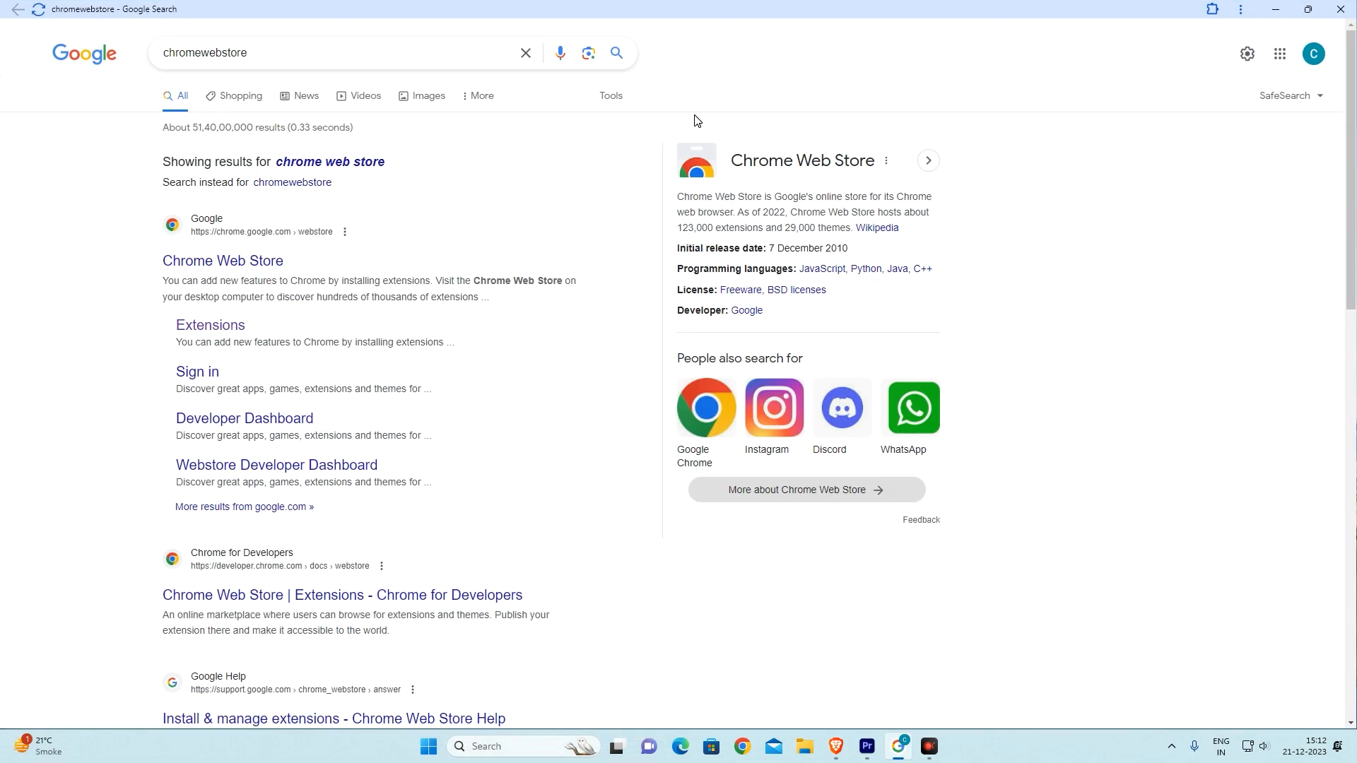